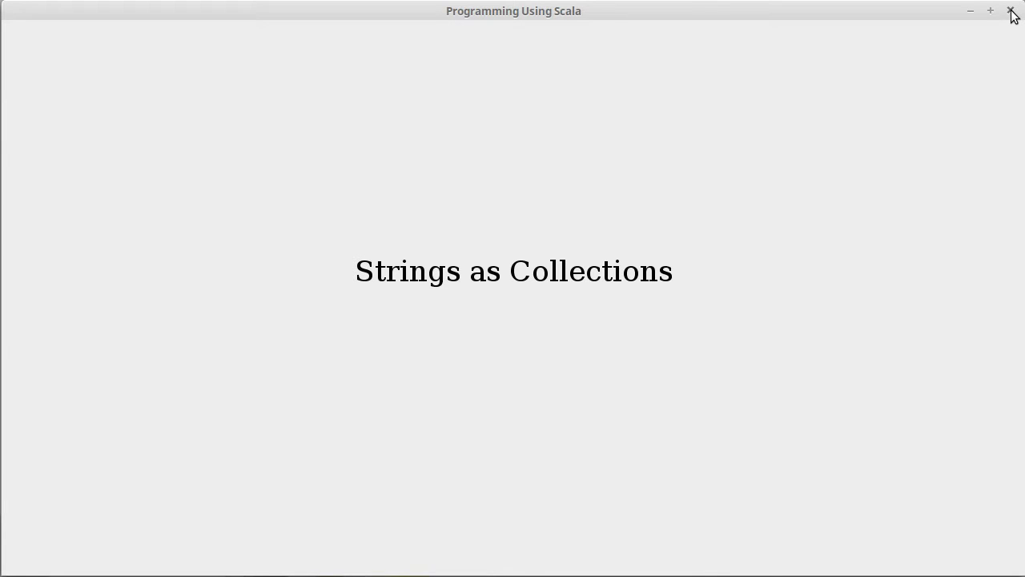
- Create val nums = Array(4,7,2,8,5,3) and read nums(2), which returns 2
{"action": "left_click", "coordinate": [1005, 11]}
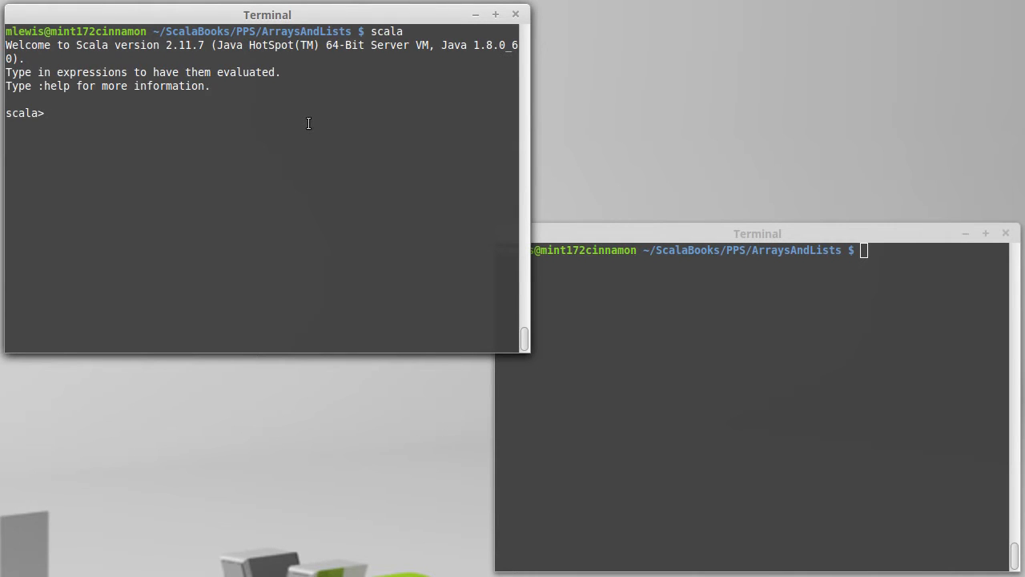
{"action": "type", "text": "v"}
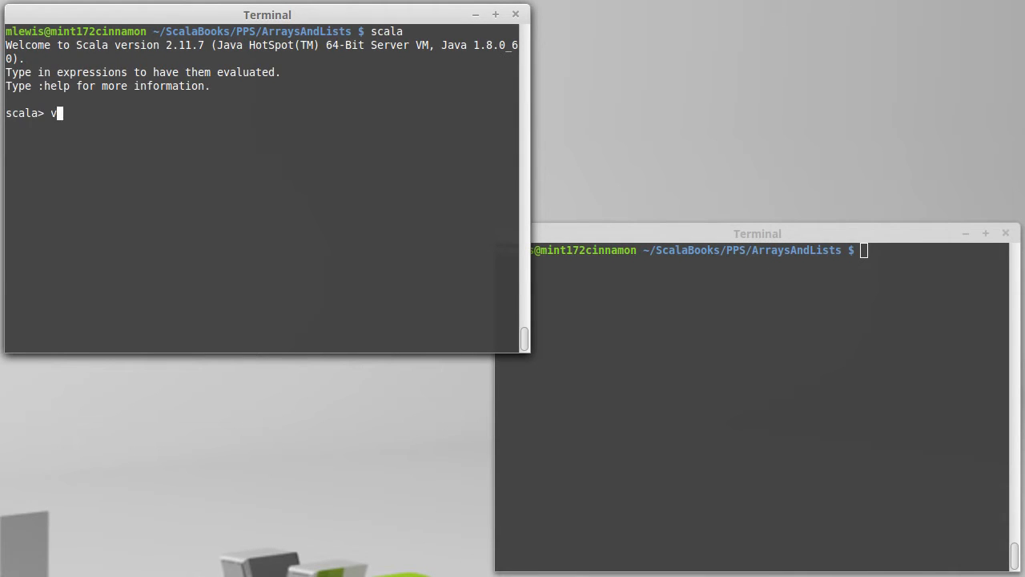
{"action": "type", "text": "al nums"}
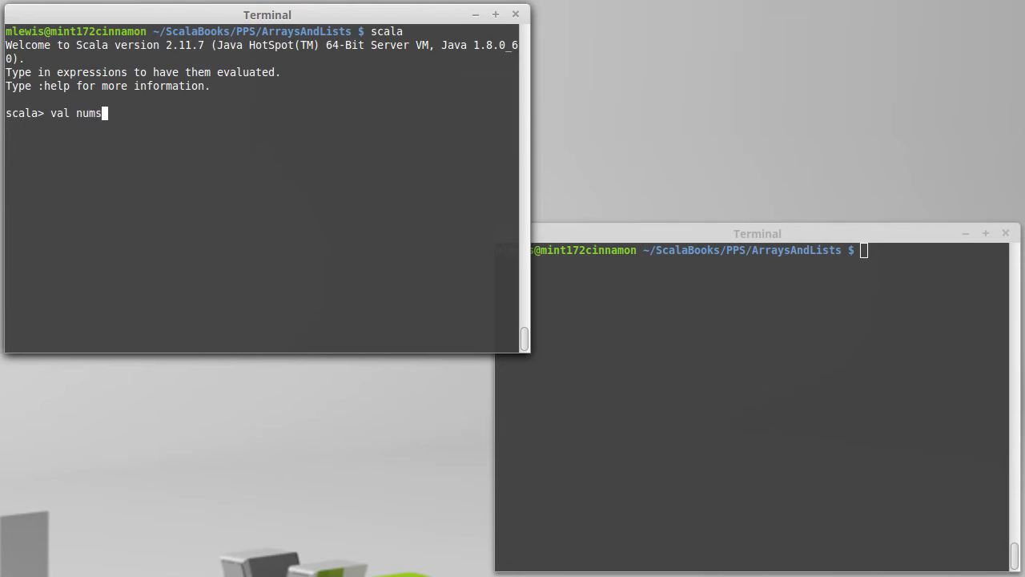
{"action": "type", "text": "= Array"}
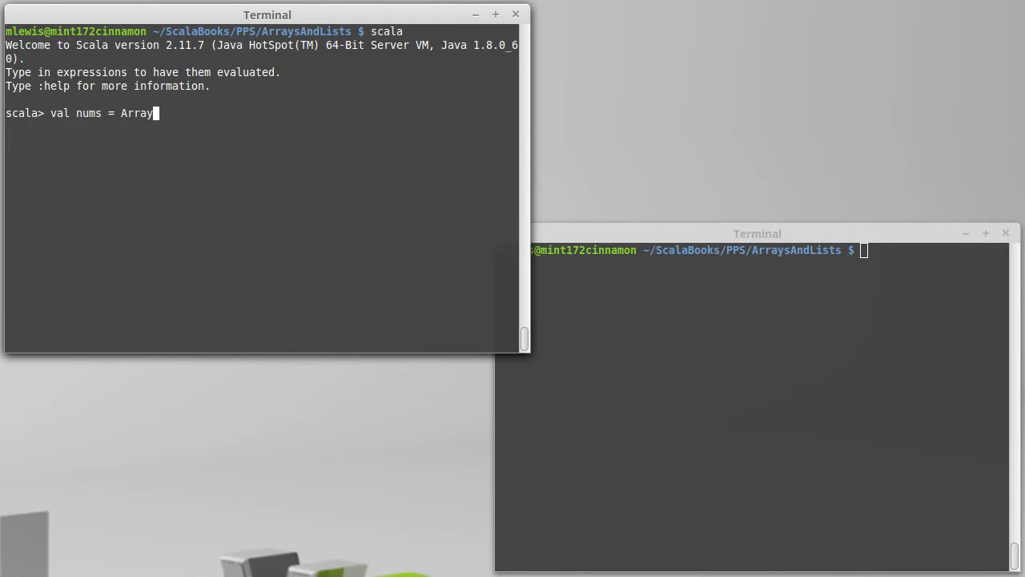
{"action": "type", "text": "(4,7,2,"}
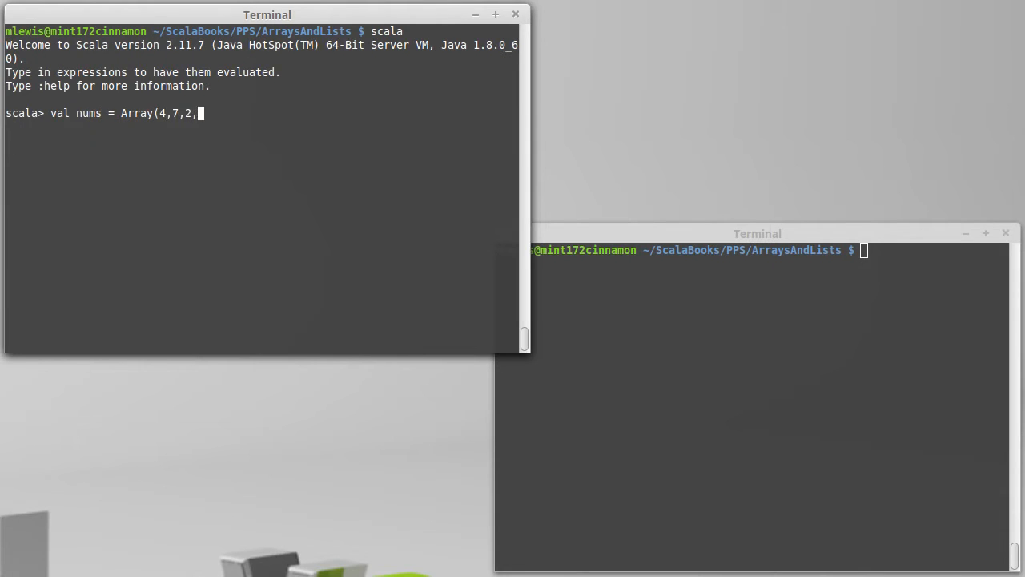
{"action": "type", "text": "8,5,3)"}
{"action": "type", "text": "num"}
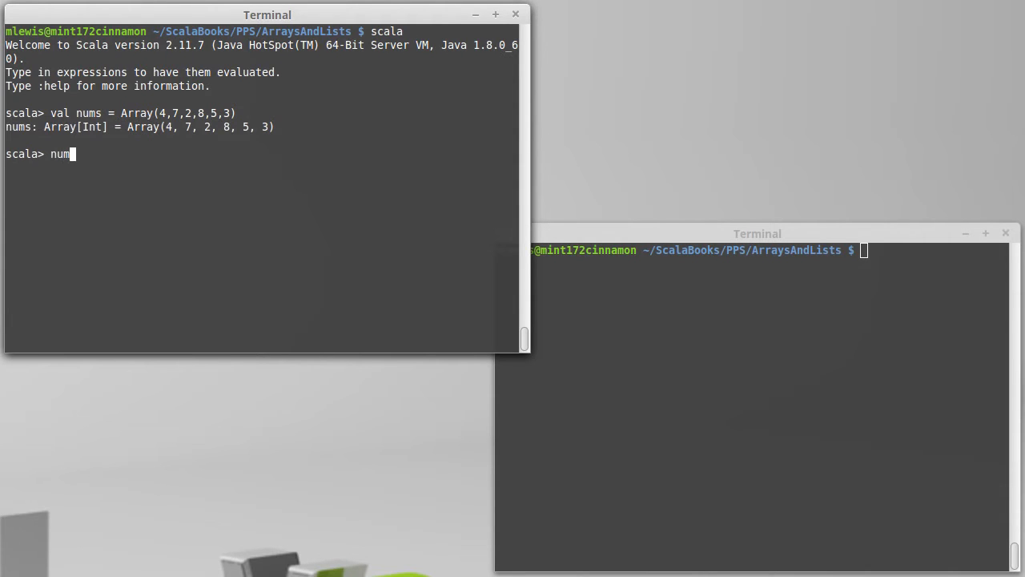
{"action": "type", "text": "s(2"}
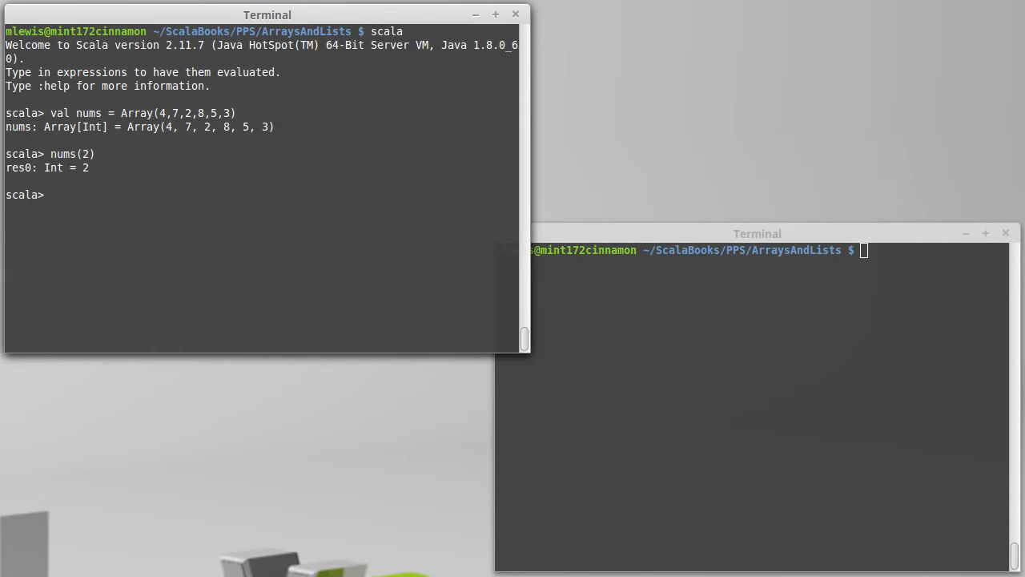
- Define val str = "This is a test." and read str(3), which returns s
{"action": "type", "text": "val str ="}
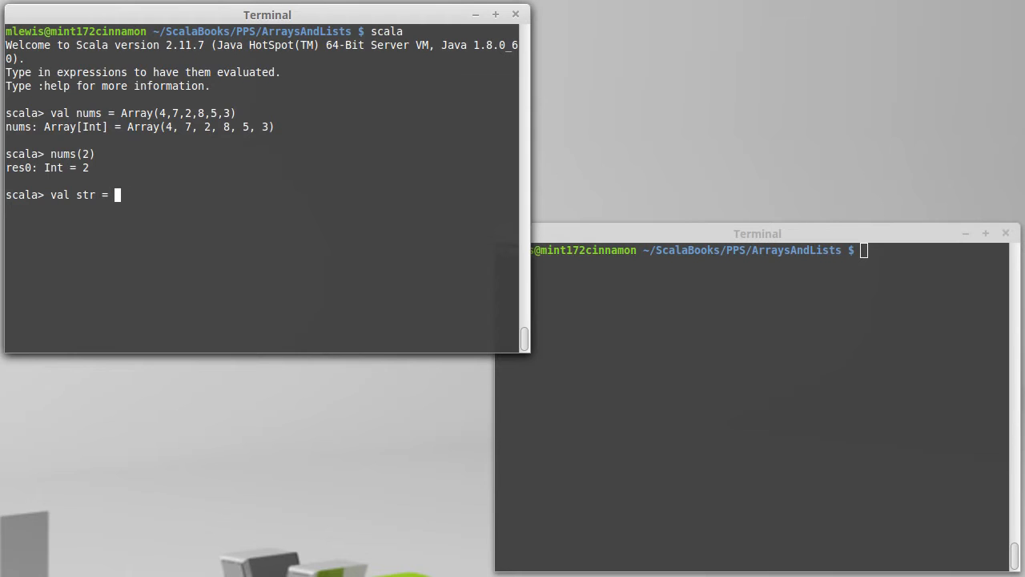
{"action": "type", "text": "\"This is a te"}
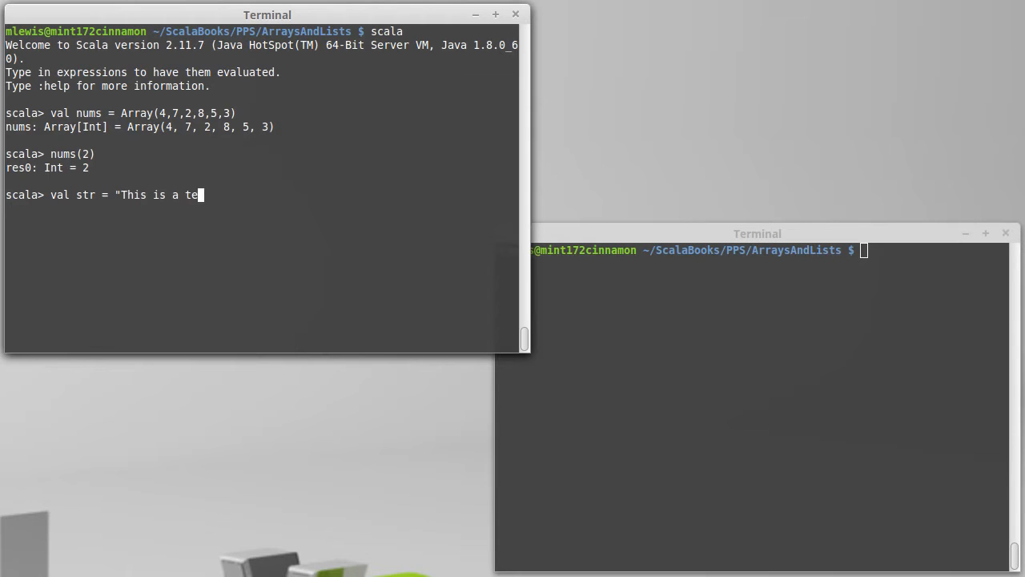
{"action": "type", "text": "st.\""}
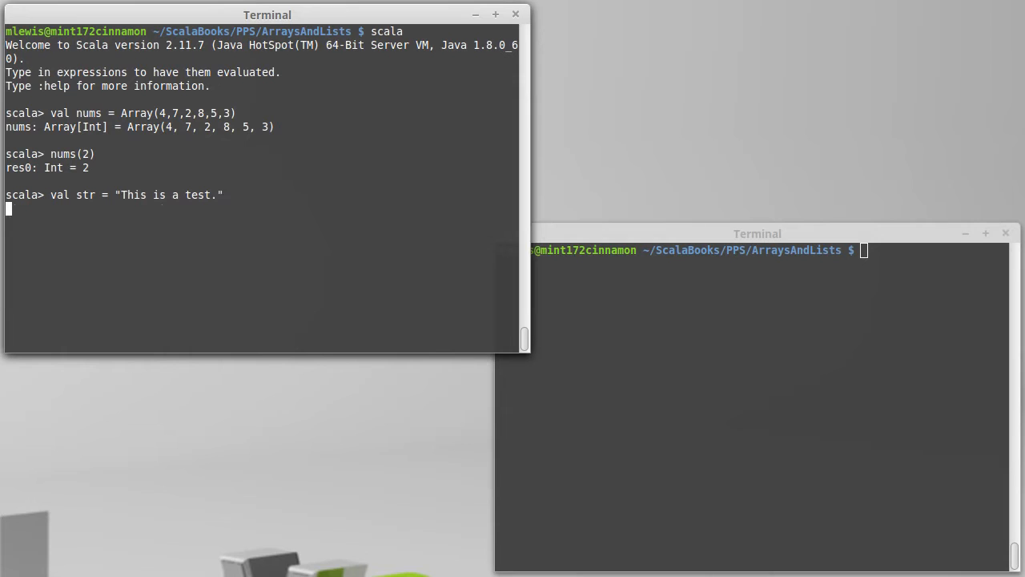
{"action": "type", "text": "str(3"}
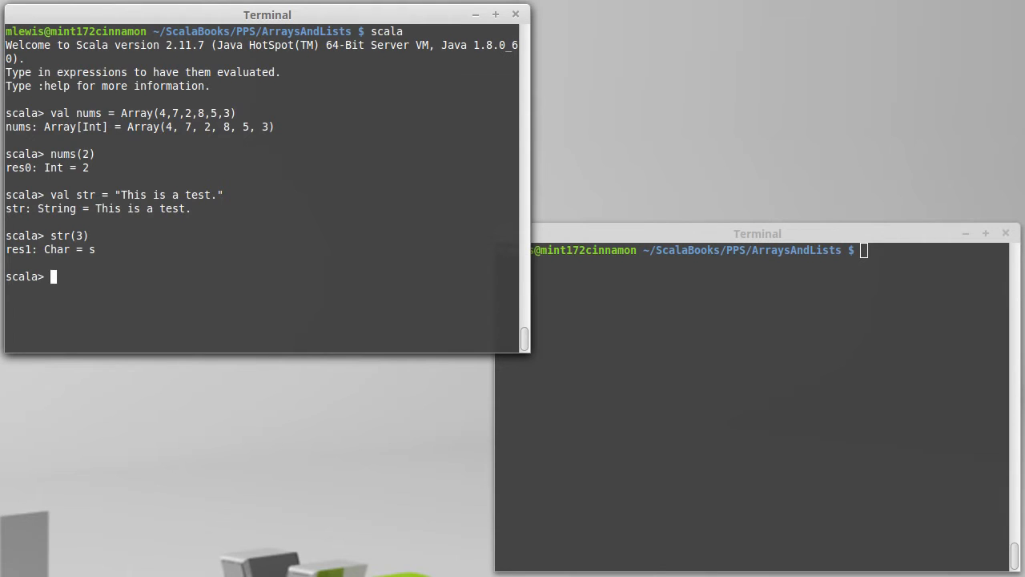
- Print every character of str on its own line with str.foreach(println)
{"action": "type", "text": "str.f"}
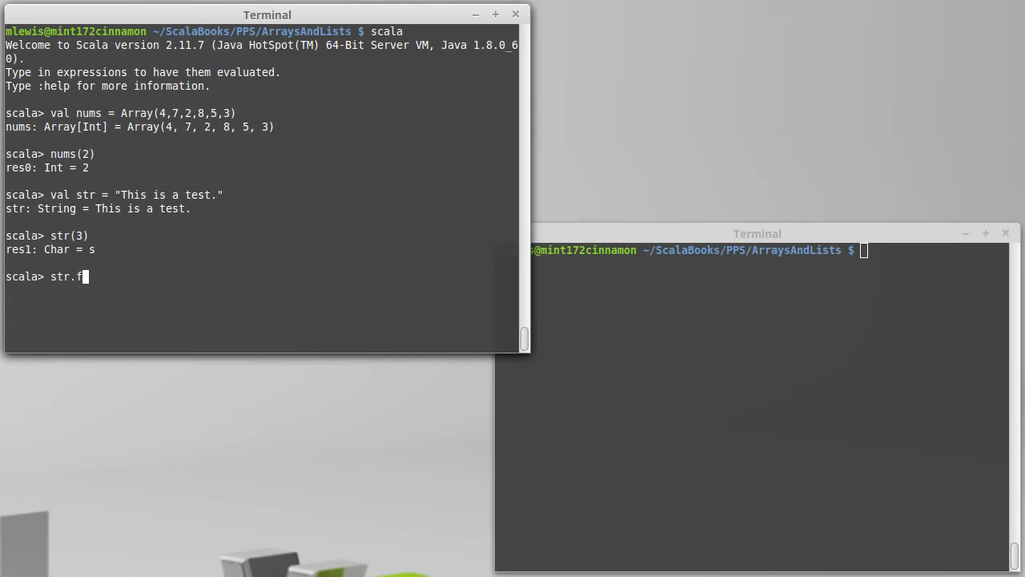
{"action": "type", "text": "oreach(println"}
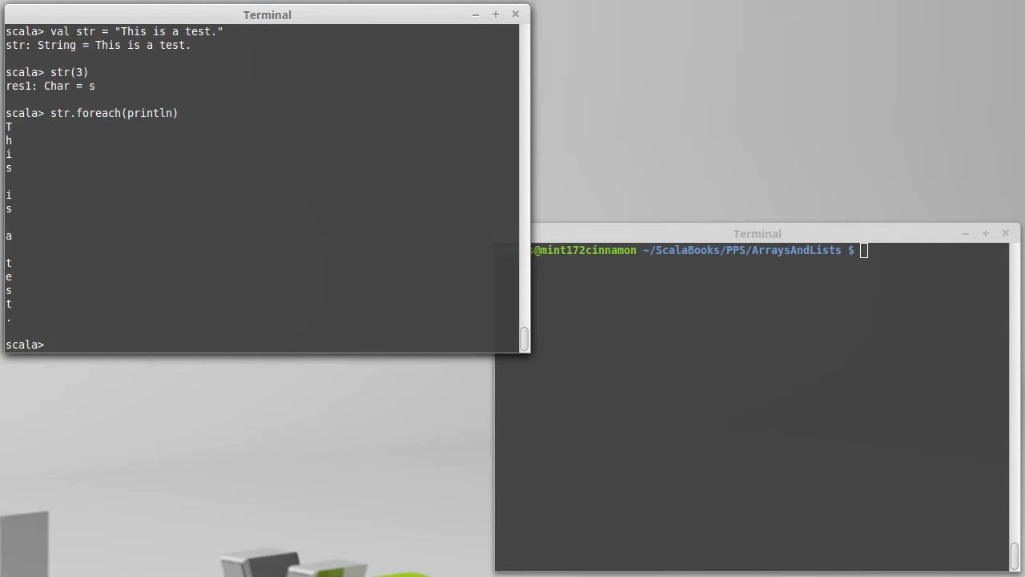
{"action": "type", "text": "str.foreach(p"}
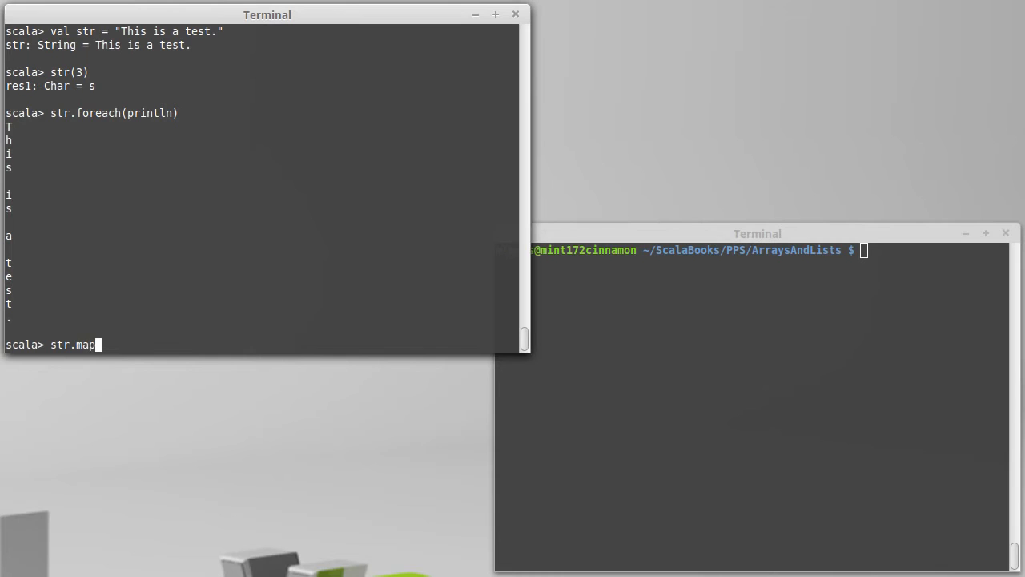
- Shift each character up by one with str.map(c => (c+1).toChar), giving Uijt!jt!b!uftu/
{"action": "type", "text": "(c ="}
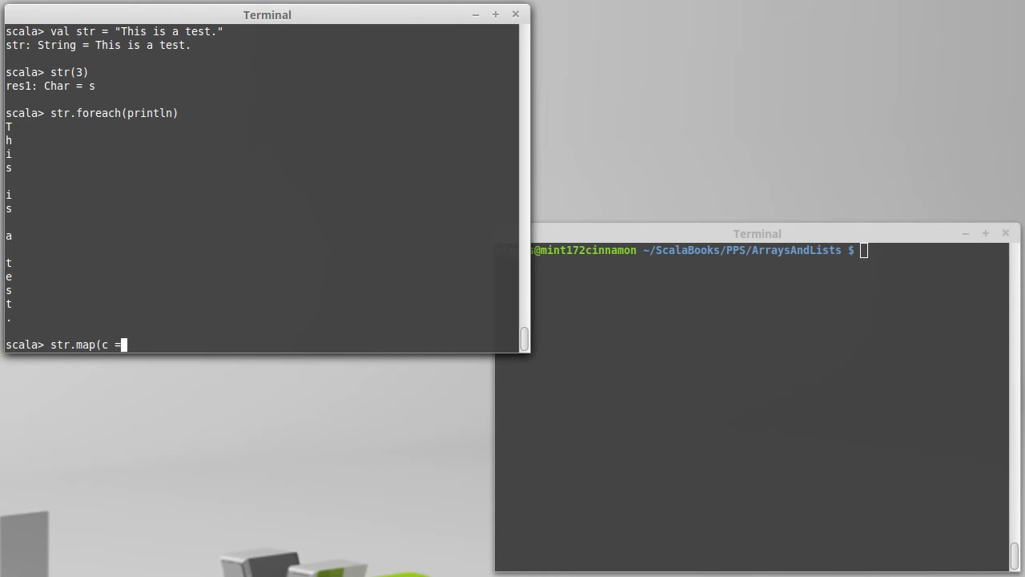
{"action": "type", "text": ">"}
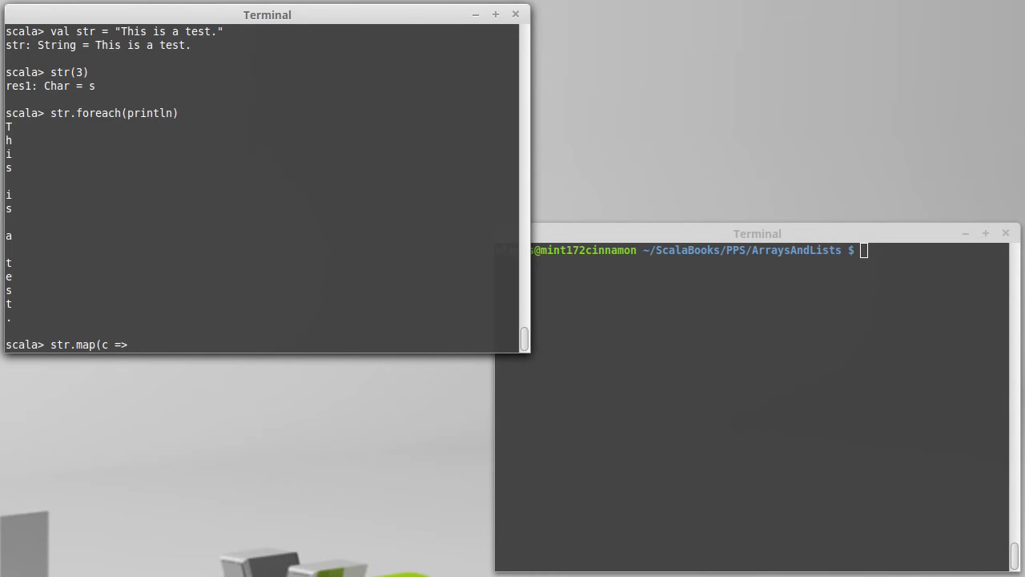
{"action": "type", "text": "c+1"}
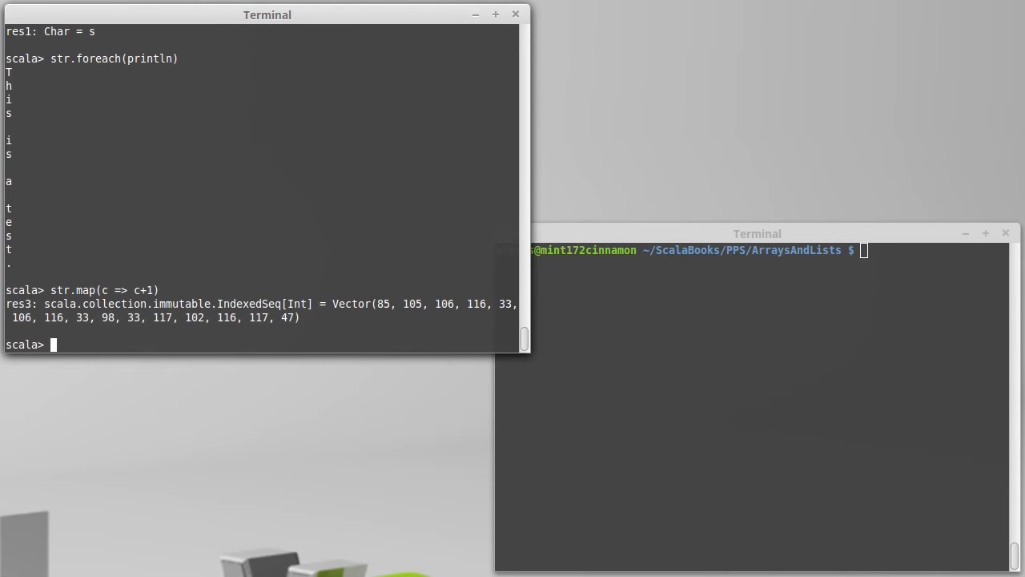
{"action": "type", "text": "str.map(c => (c+1)"}
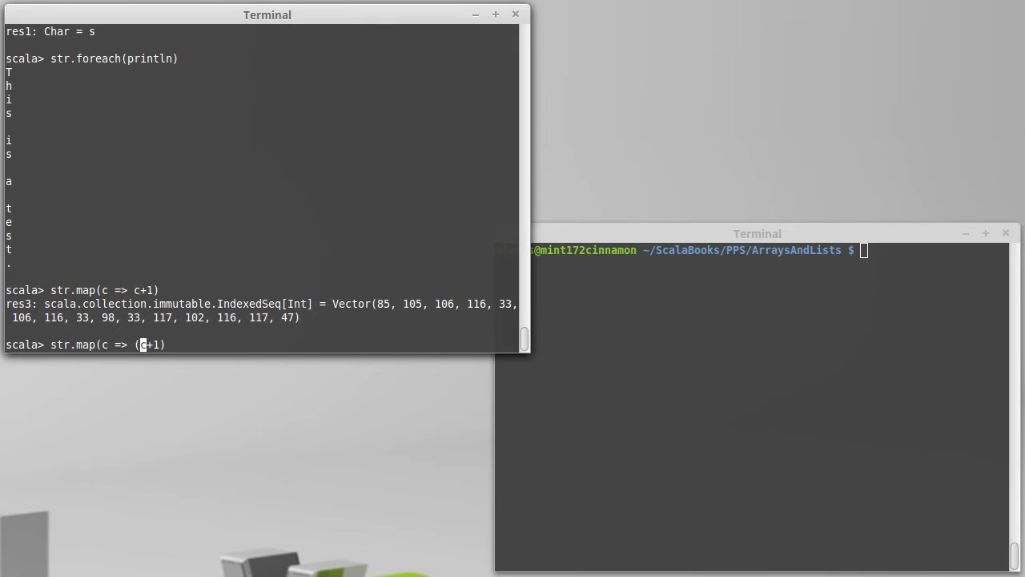
{"action": "type", "text": ".toChar"}
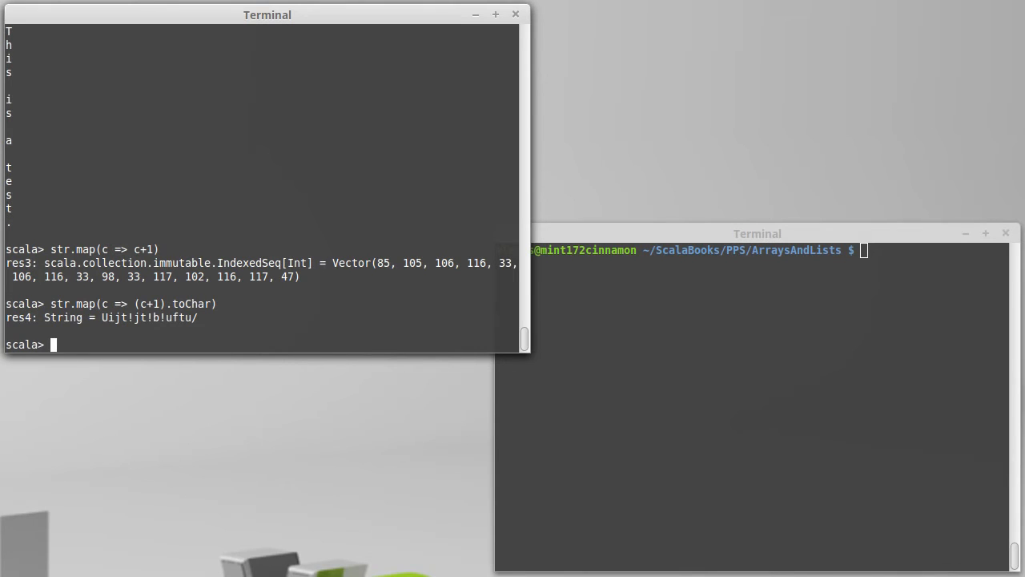
{"action": "mouse_move", "coordinate": [192, 303]}
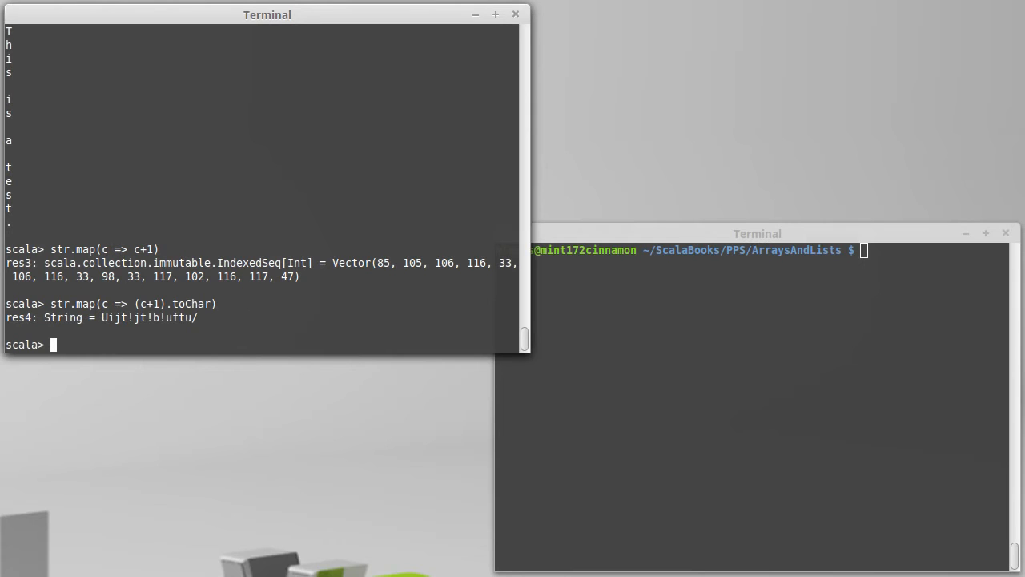
- Count vowels in str with str.count(c => "aeiou".contains(c)), returning 4
{"action": "type", "text": "str"}
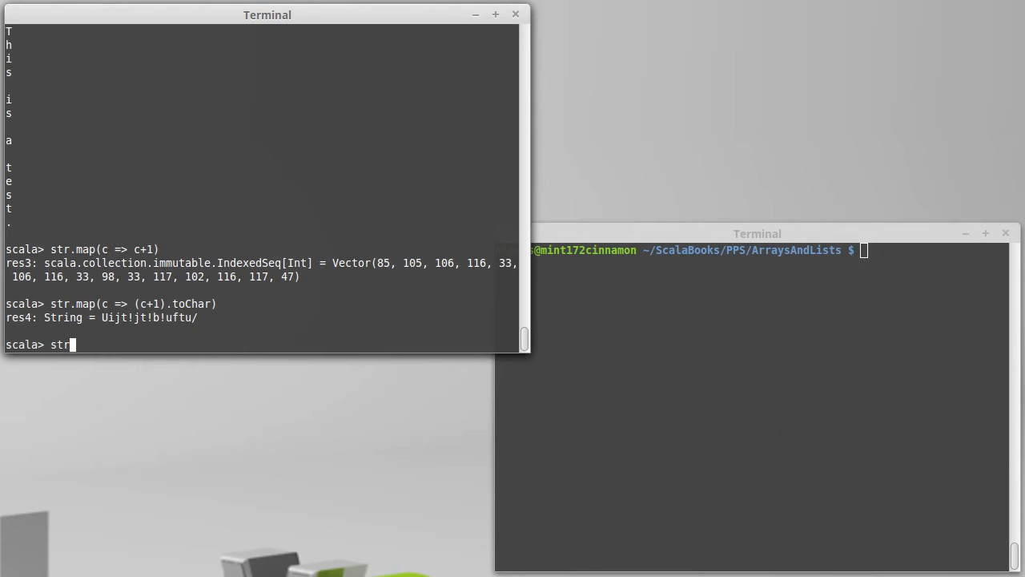
{"action": "type", "text": ".count"}
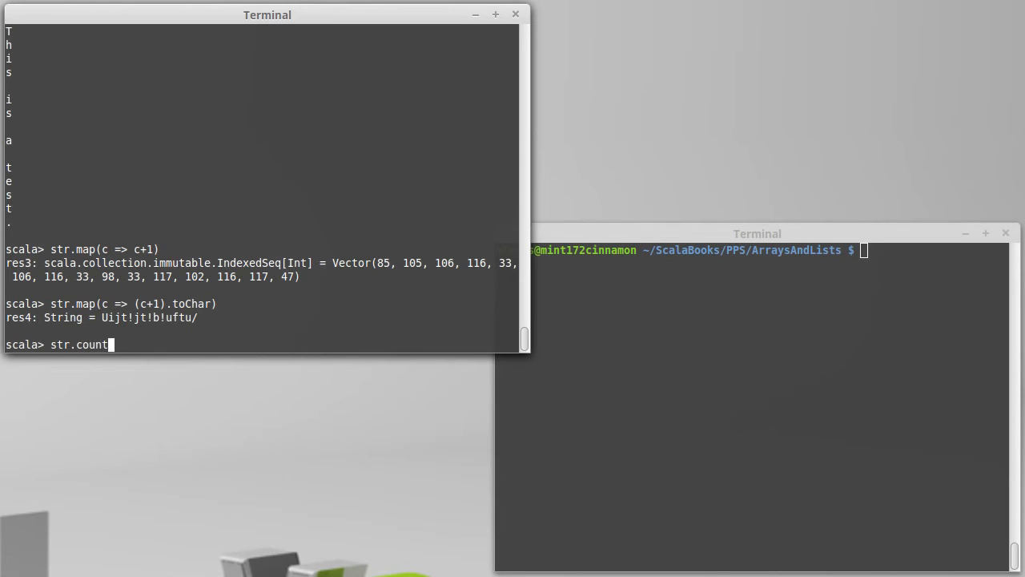
{"action": "type", "text": "(c =>"}
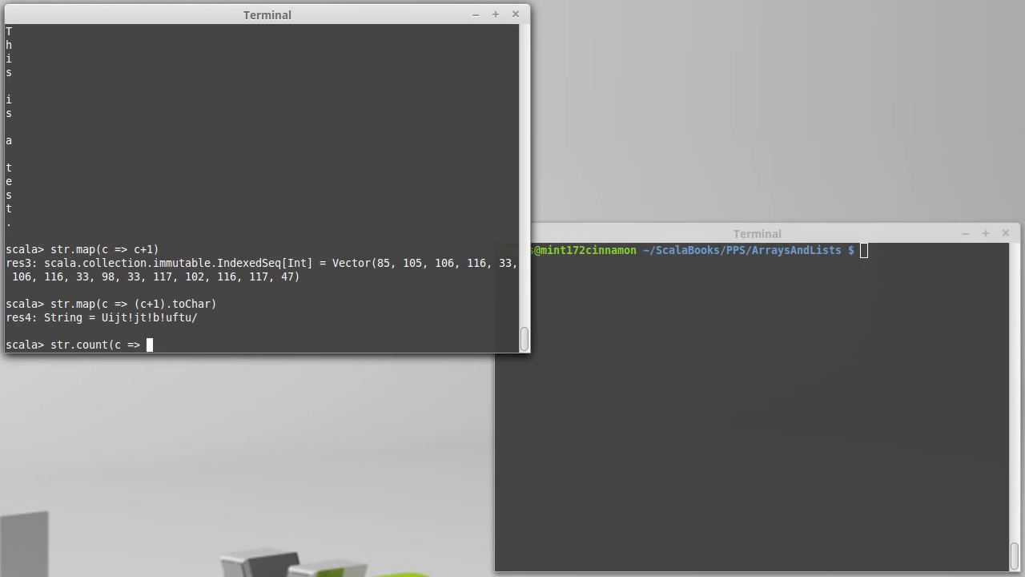
{"action": "type", "text": "\""}
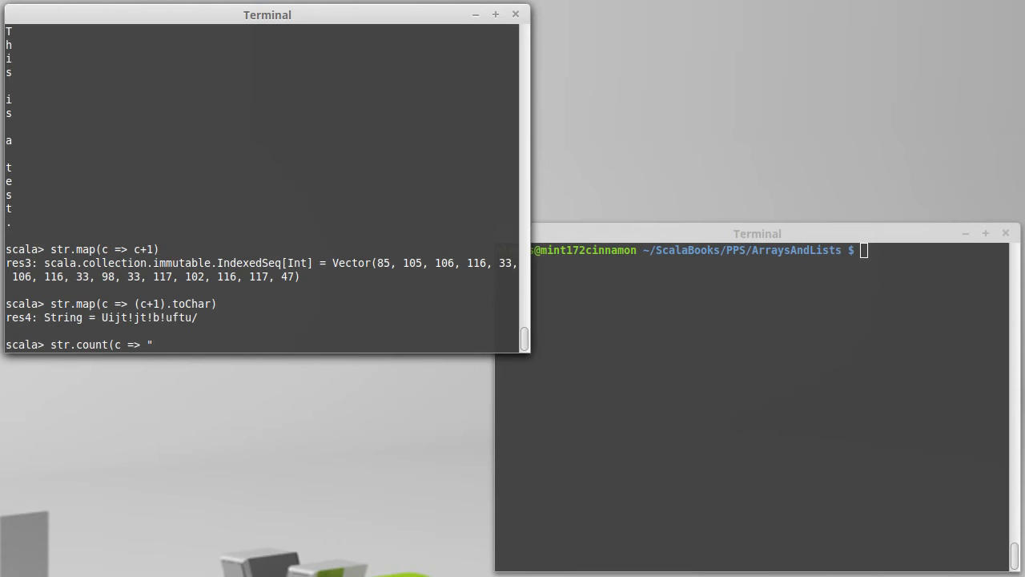
{"action": "type", "text": "ae"}
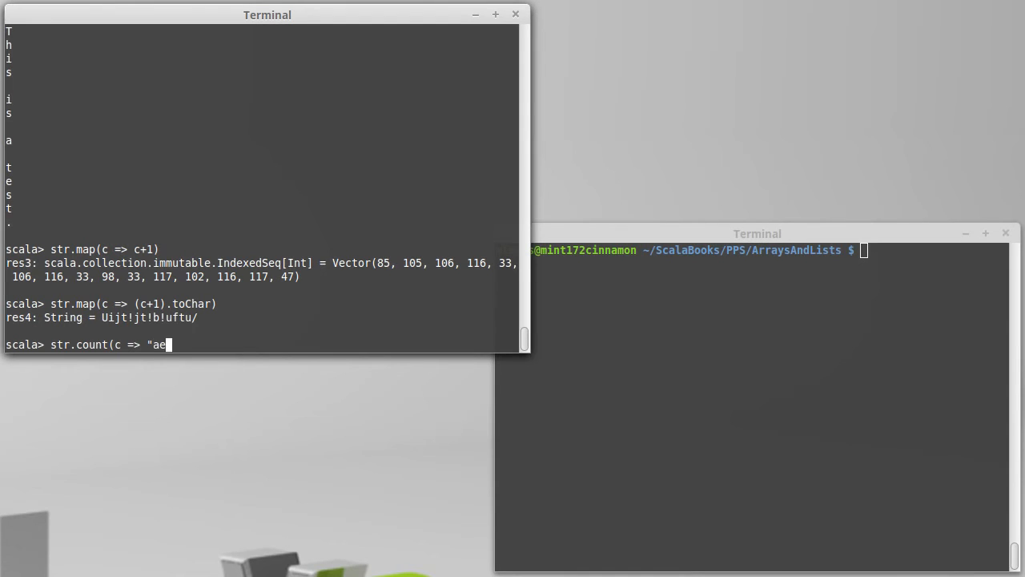
{"action": "type", "text": "iou\"."}
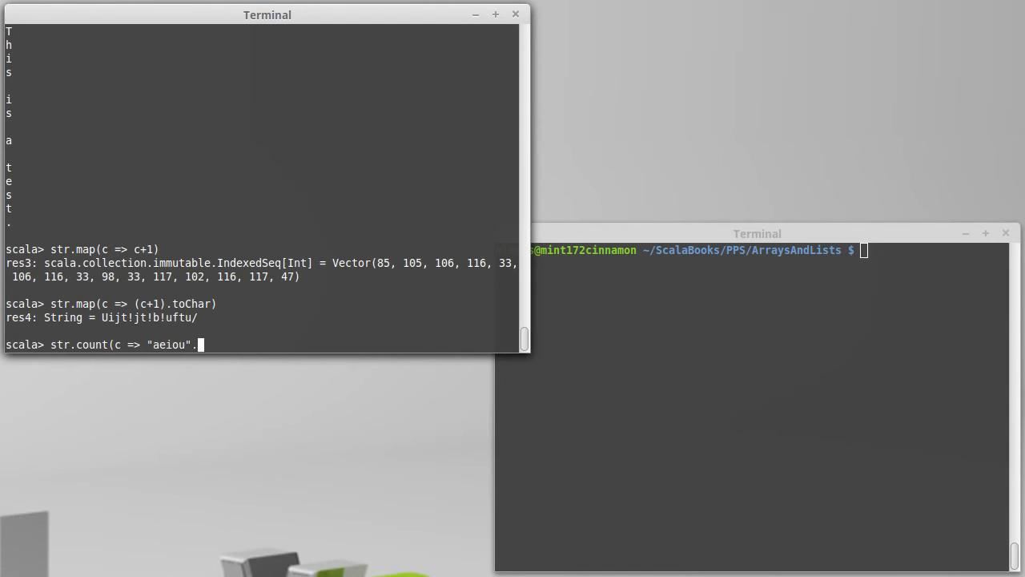
{"action": "type", "text": "contain"}
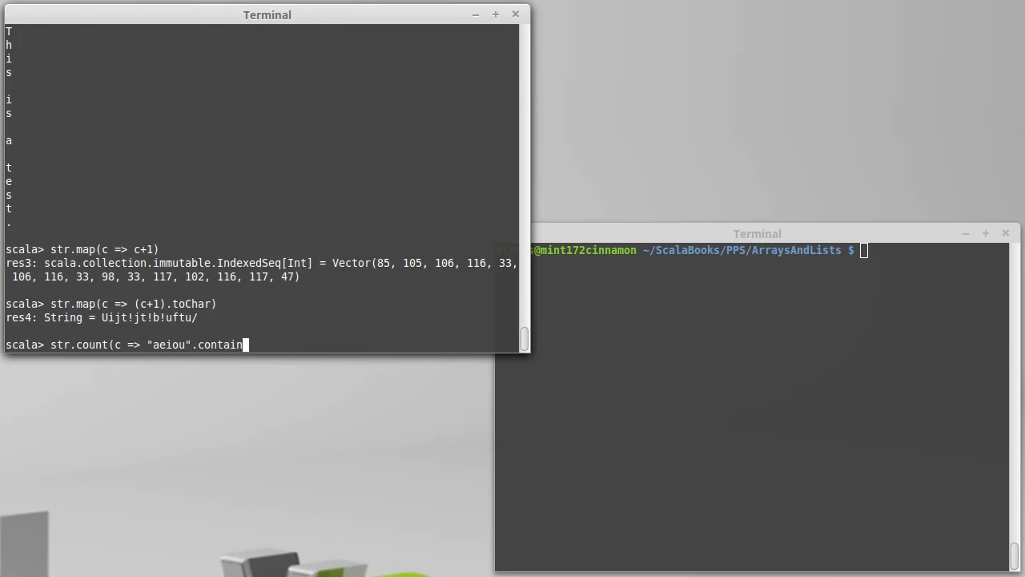
{"action": "type", "text": "s(c))"}
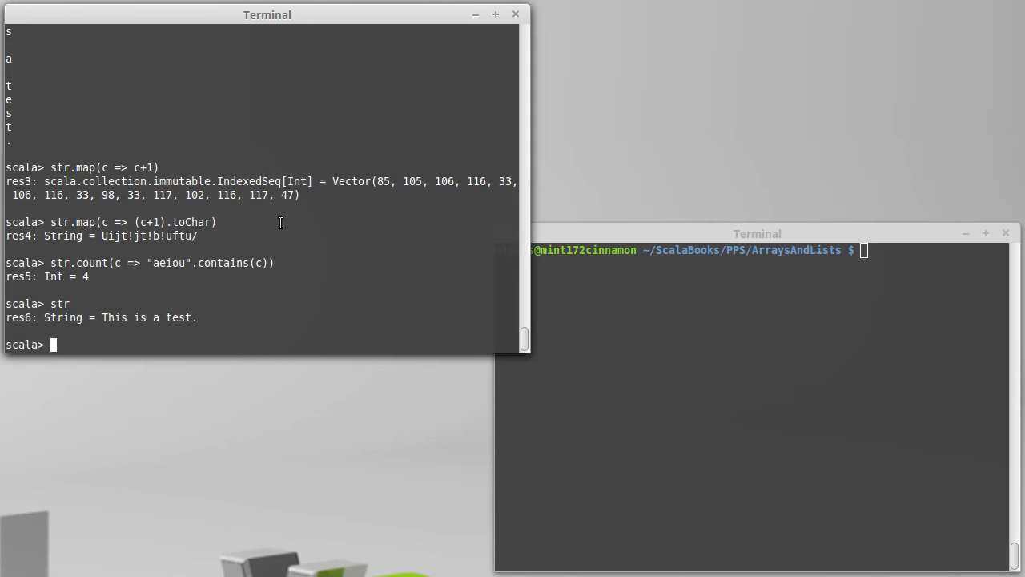
- Split str with str.split(" "), returning Array(This, is, a, test.)
{"action": "type", "text": "str."}
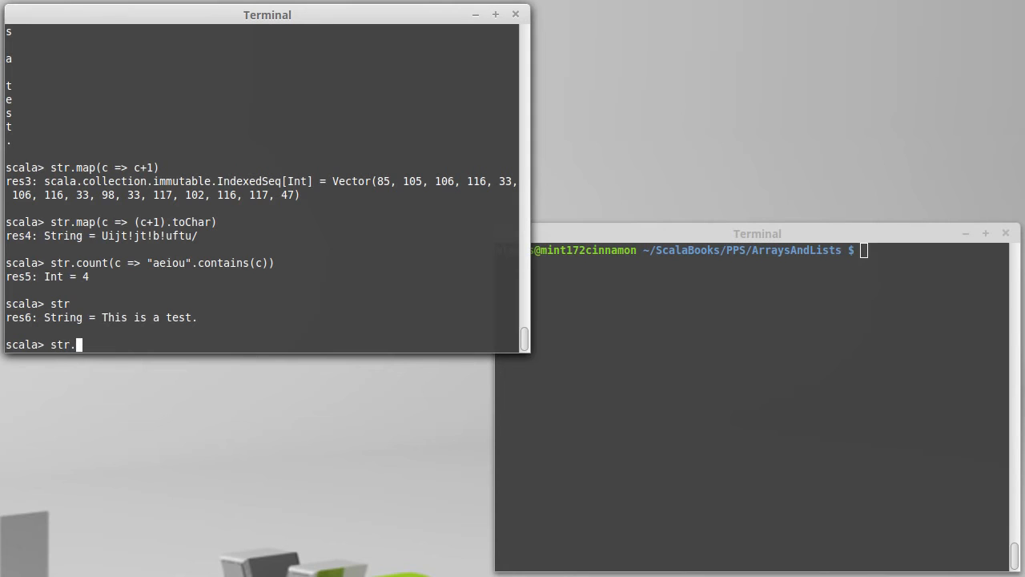
{"action": "type", "text": "split("}
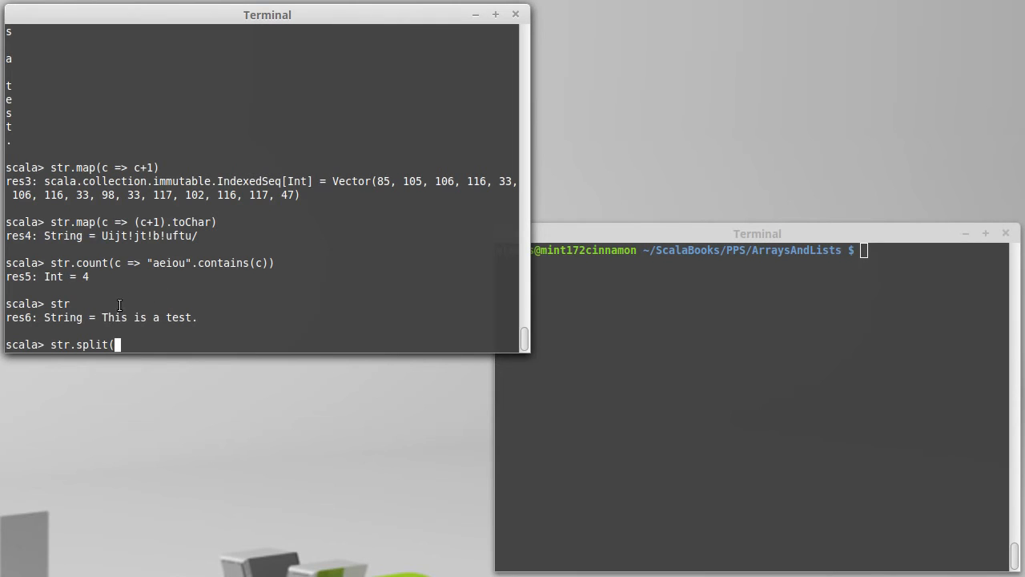
{"action": "mouse_move", "coordinate": [259, 317]}
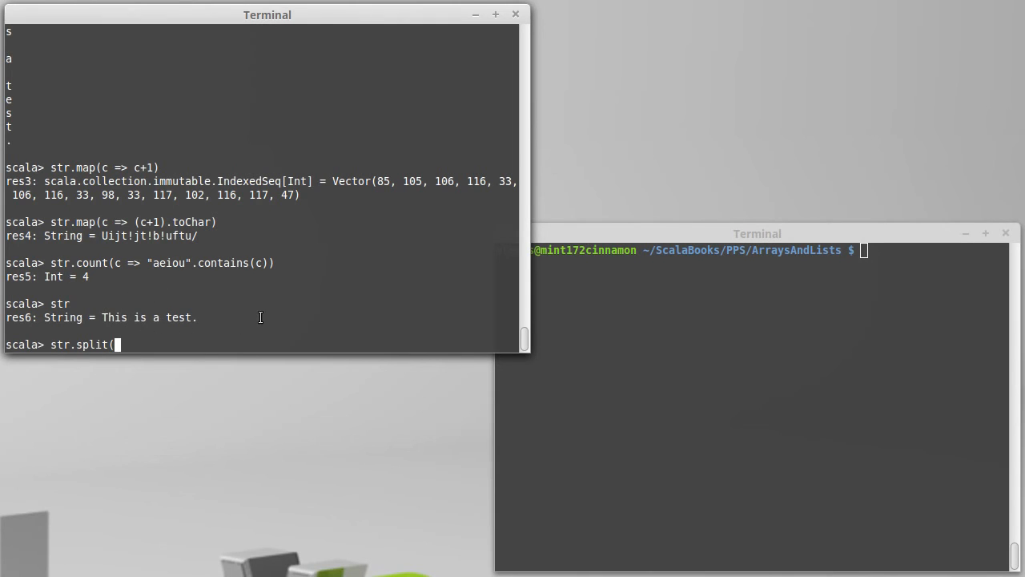
{"action": "type", "text": "\""}
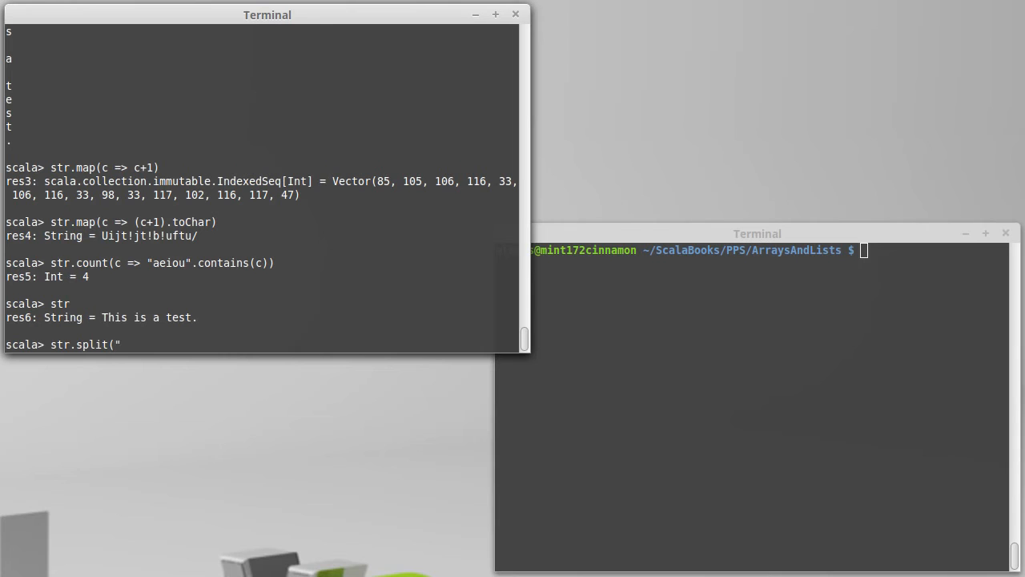
{"action": "type", "text": "\")"}
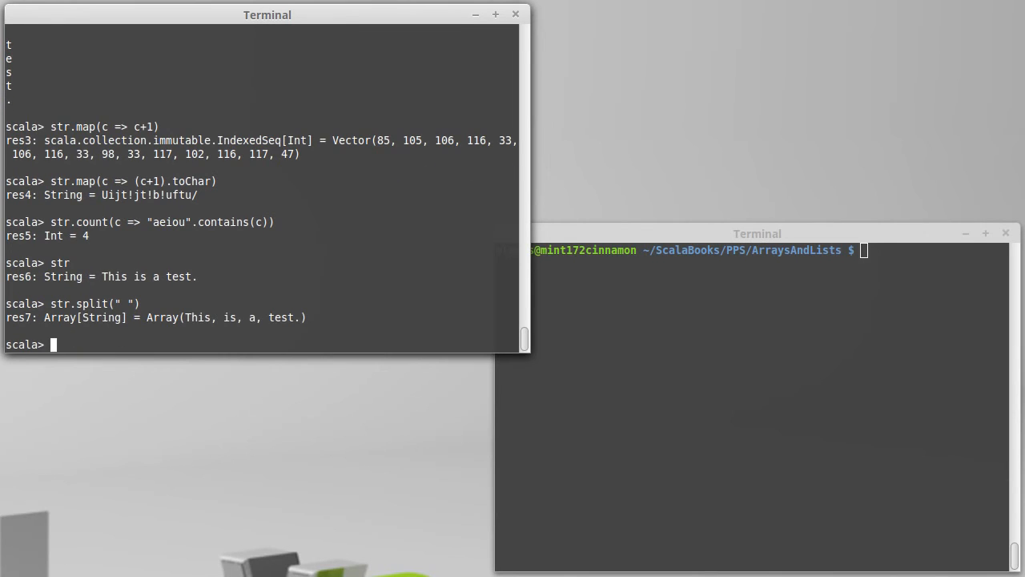
{"action": "double_click", "coordinate": [83, 317]}
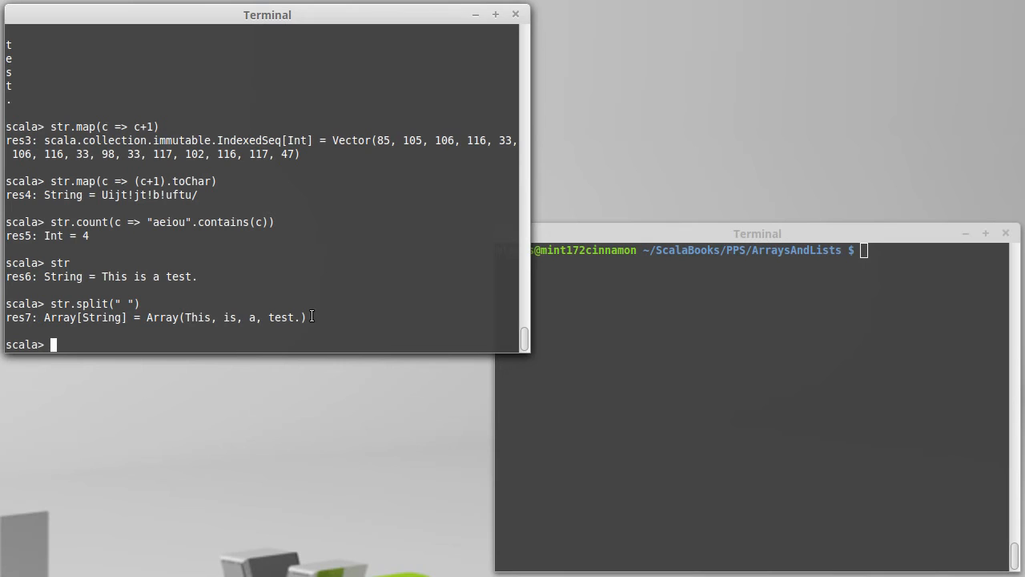
{"action": "type", "text": "str.split(\" \")"}
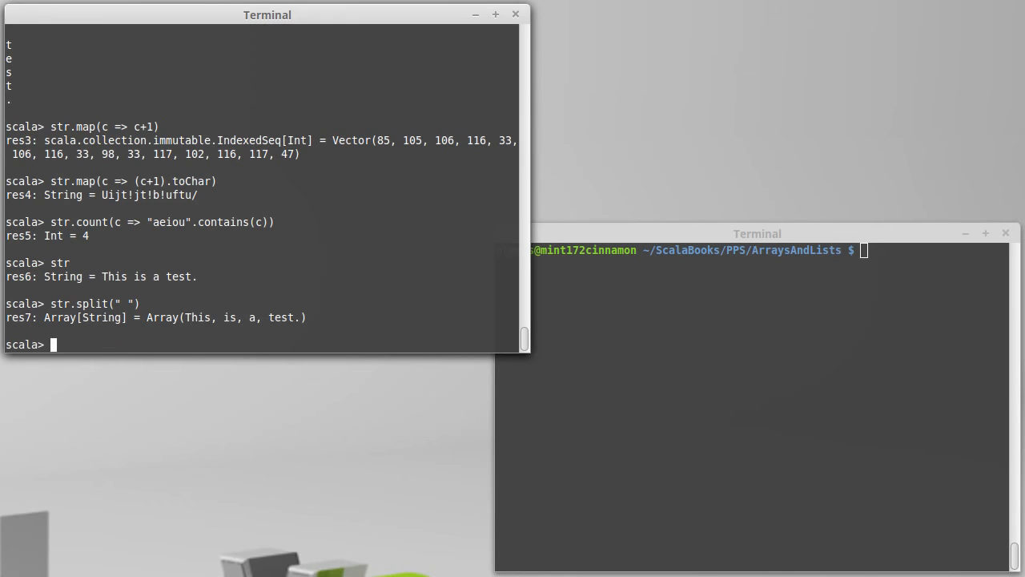
- Define str2 as "This is a test." with doubled spaces between words
{"action": "type", "text": "val s"}
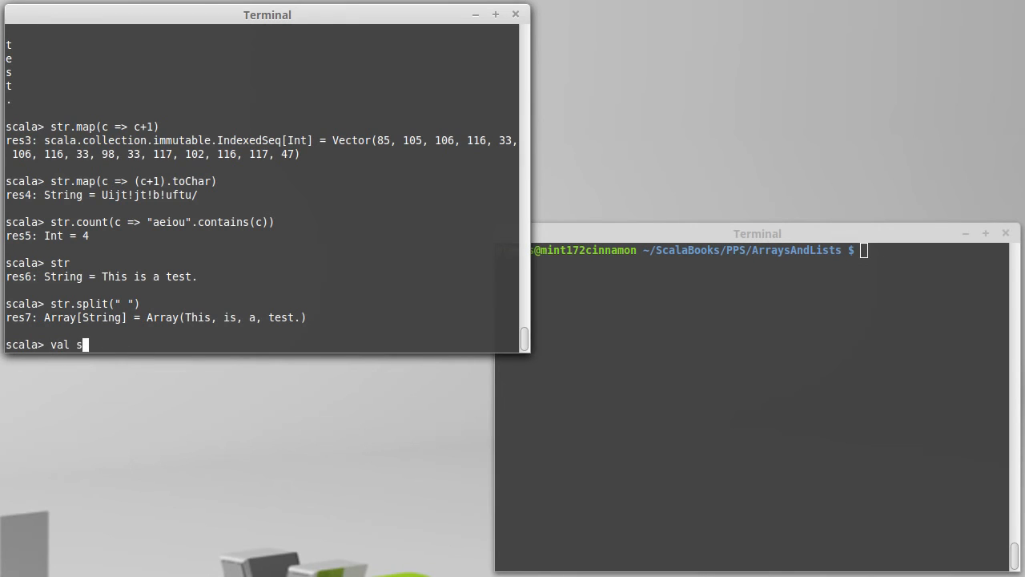
{"action": "type", "text": "tr2 ="}
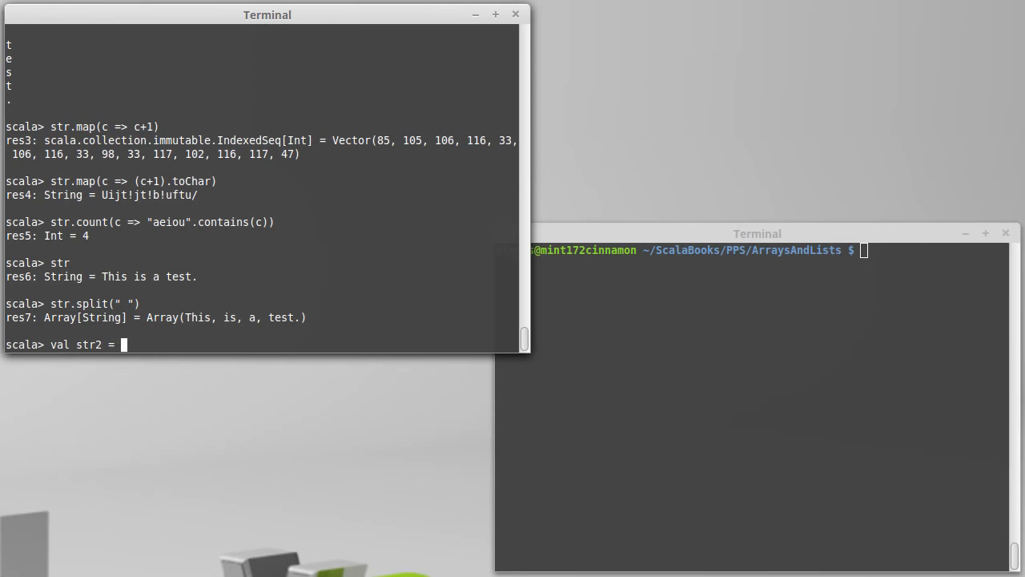
{"action": "type", "text": "\""}
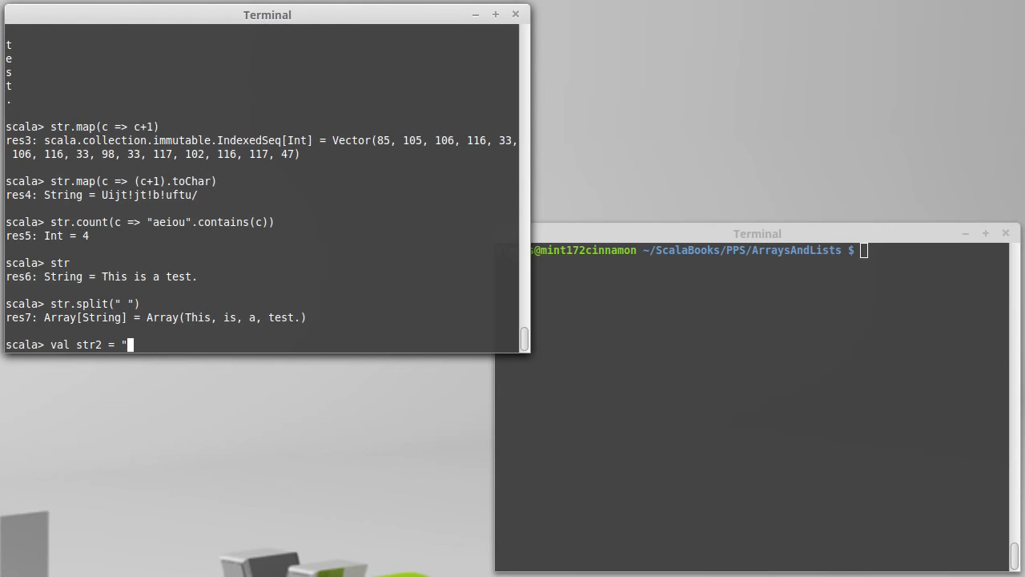
{"action": "type", "text": "This"}
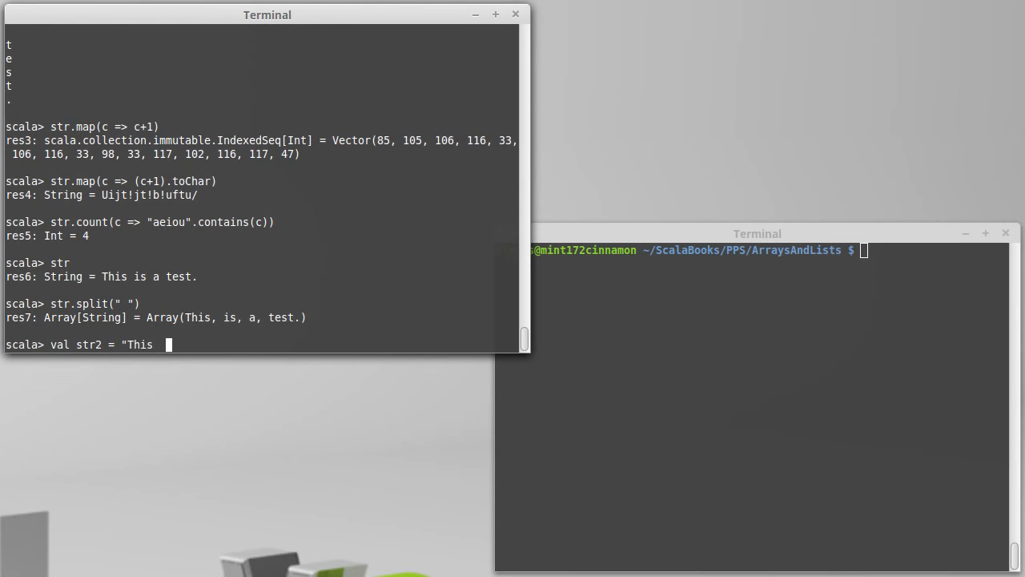
{"action": "type", "text": "is  a  test."}
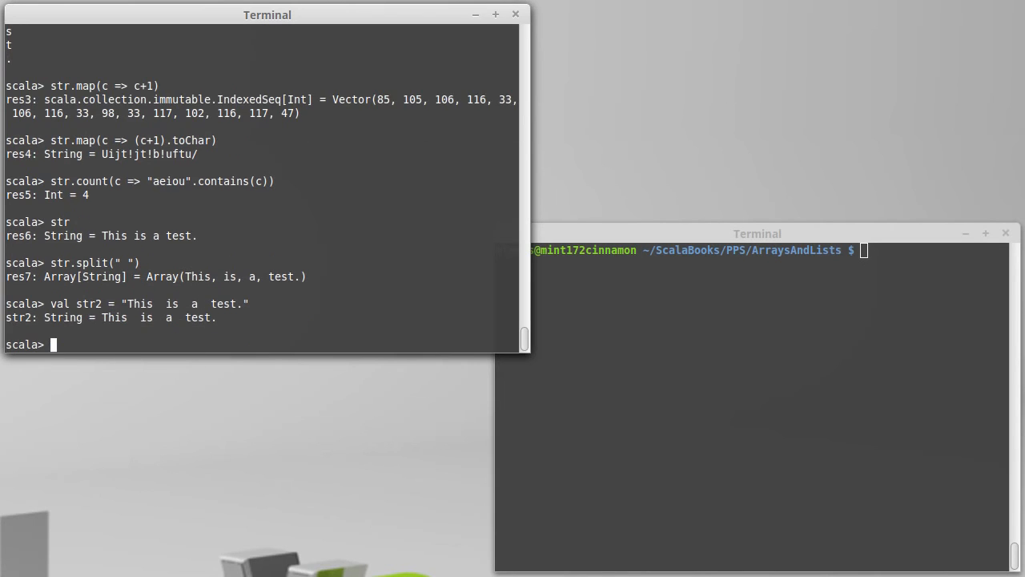
- Split str2 with str2.split(" "), returning empty strings between the words
{"action": "type", "text": "str"}
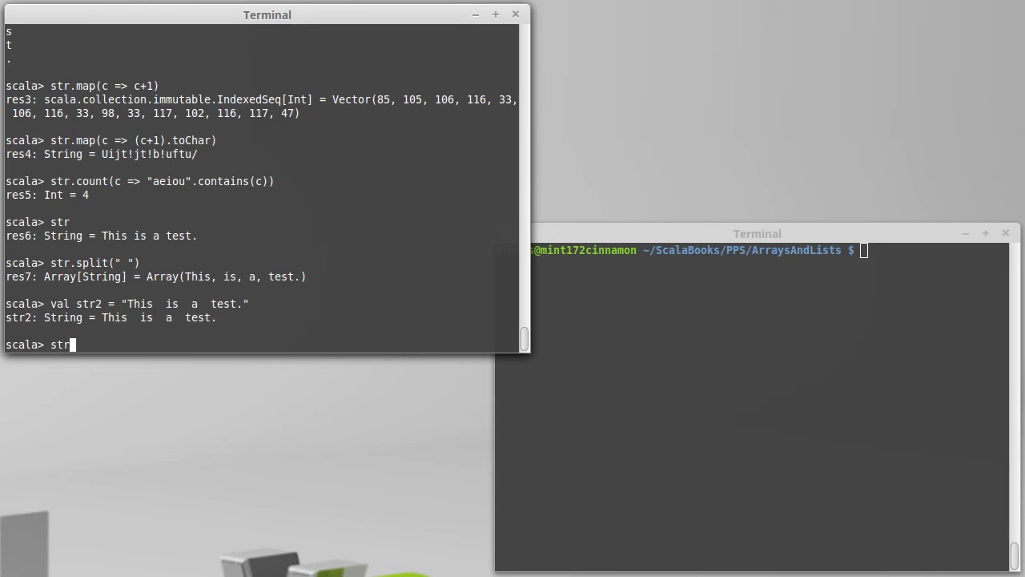
{"action": "type", "text": "2"}
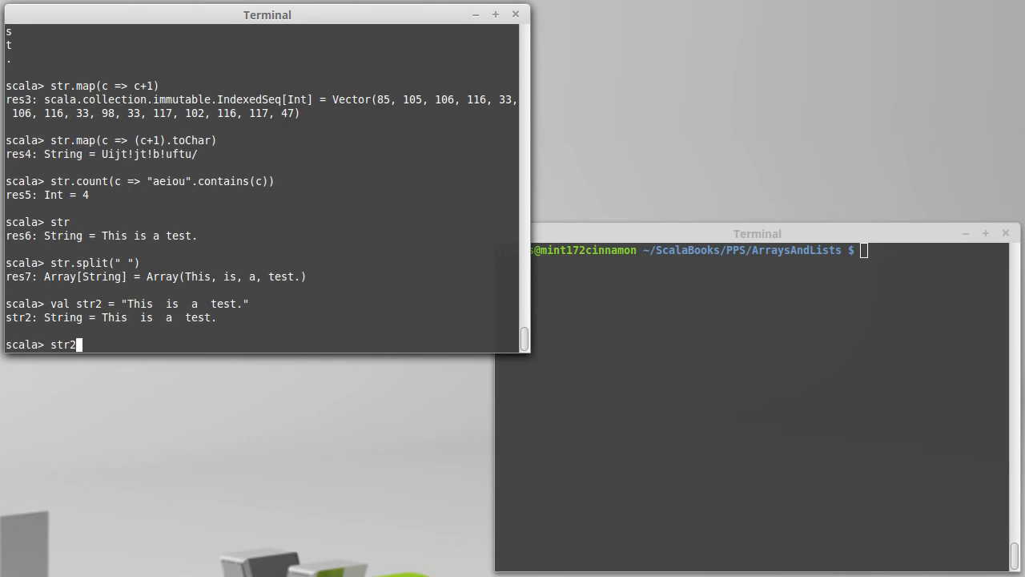
{"action": "type", "text": ".split("}
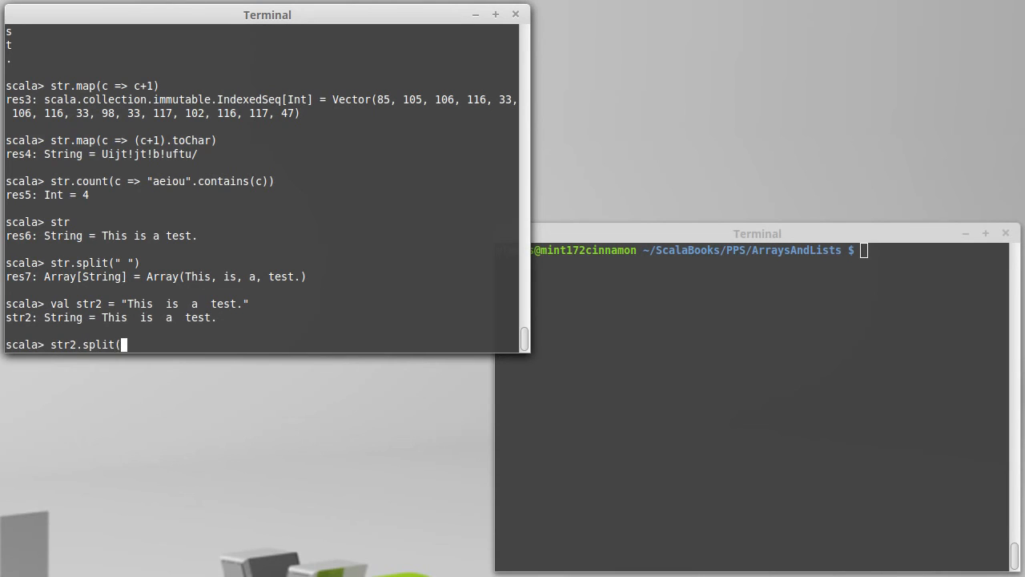
{"action": "type", "text": "\" \""}
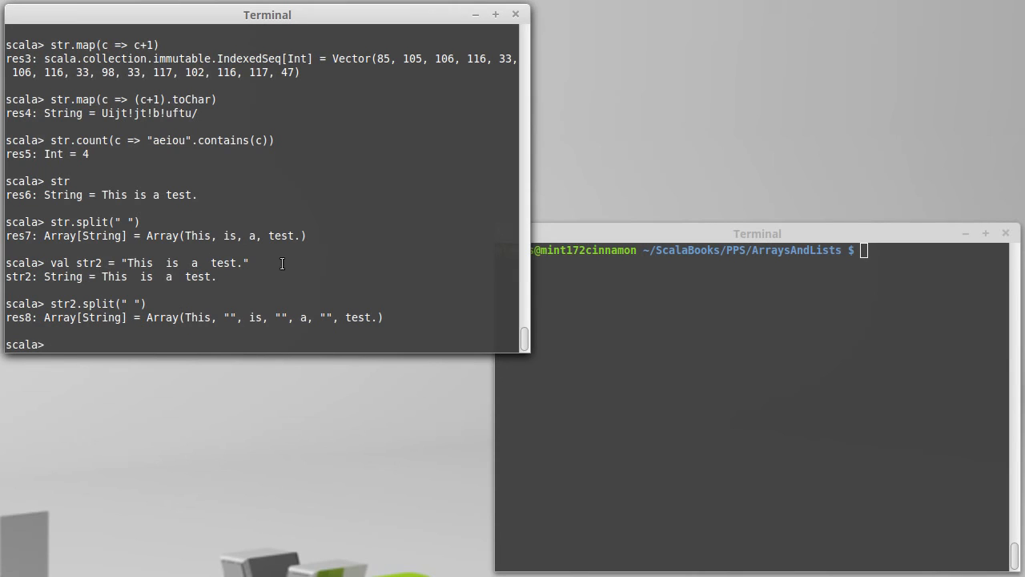
- Split str2 on the regex " +", returning Array(This, is, a, test.)
{"action": "type", "text": "str2.split(\" \")"}
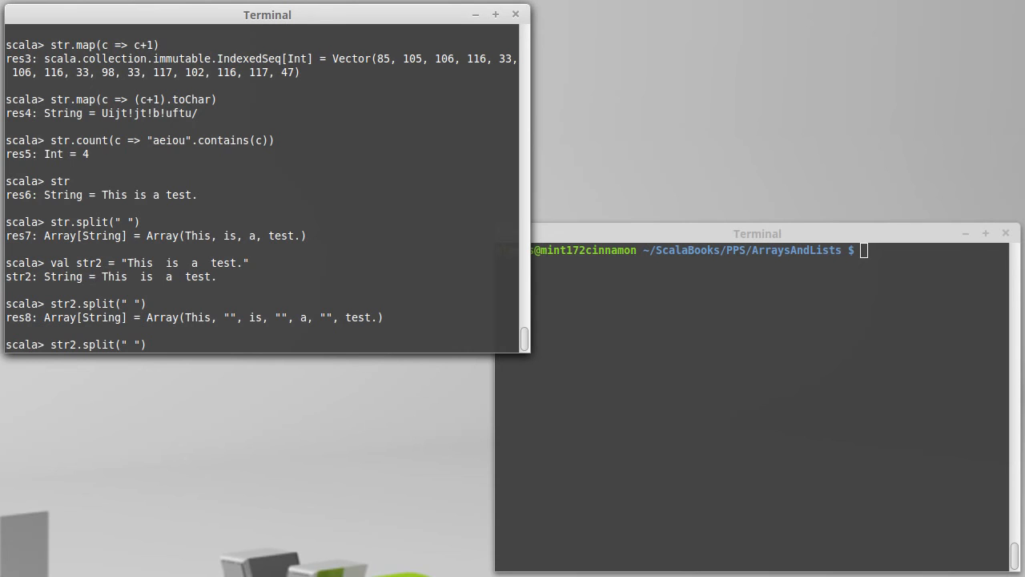
{"action": "type", "text": "+"}
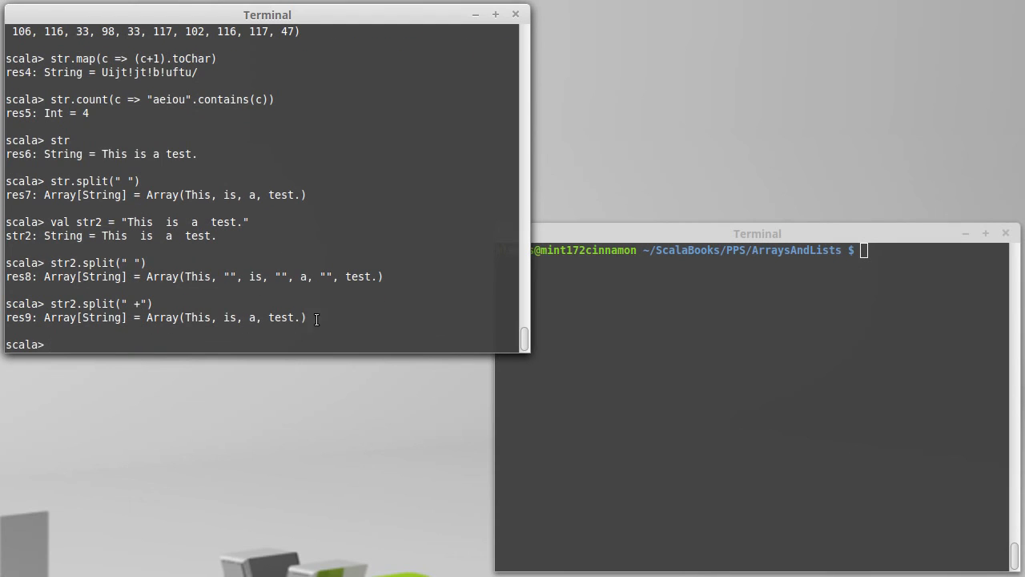
{"action": "mouse_move", "coordinate": [322, 312]}
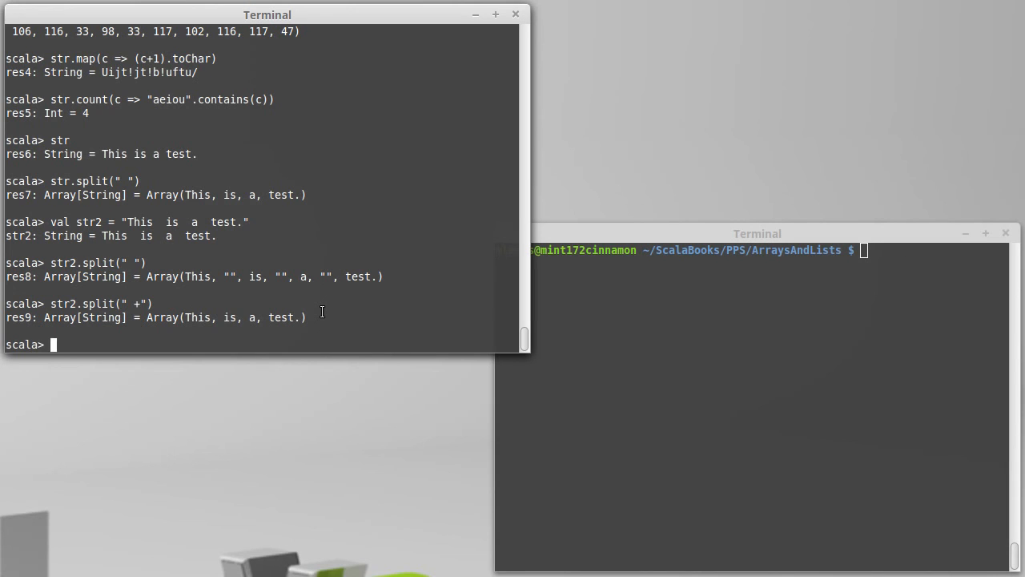
- Evaluate "1 2 3 4 5".split(" ").map(_.toInt), returning Array(1, 2, 3, 4, 5)
{"action": "type", "text": "\""}
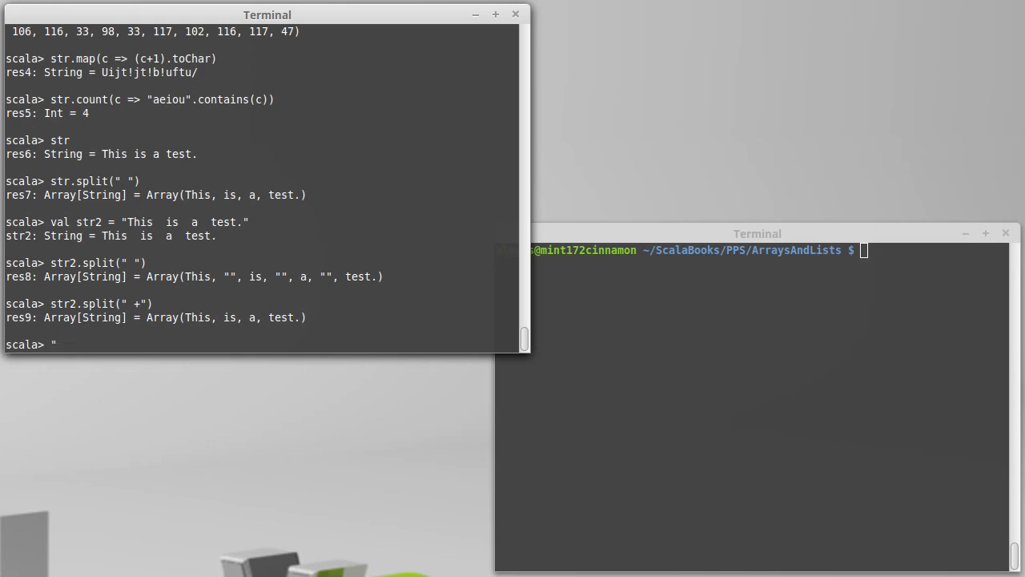
{"action": "type", "text": "1 2"}
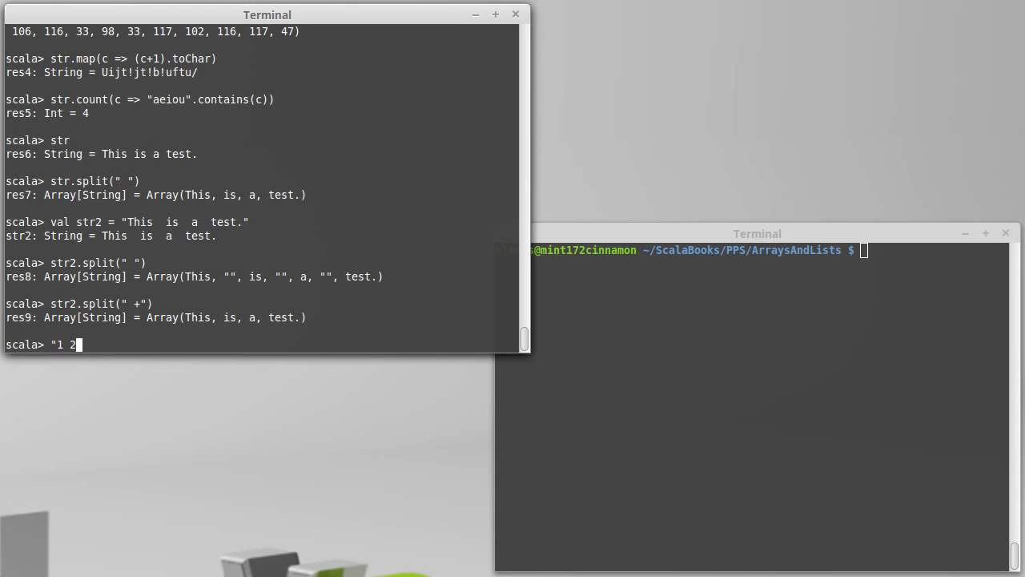
{"action": "type", "text": "3 4 5\""}
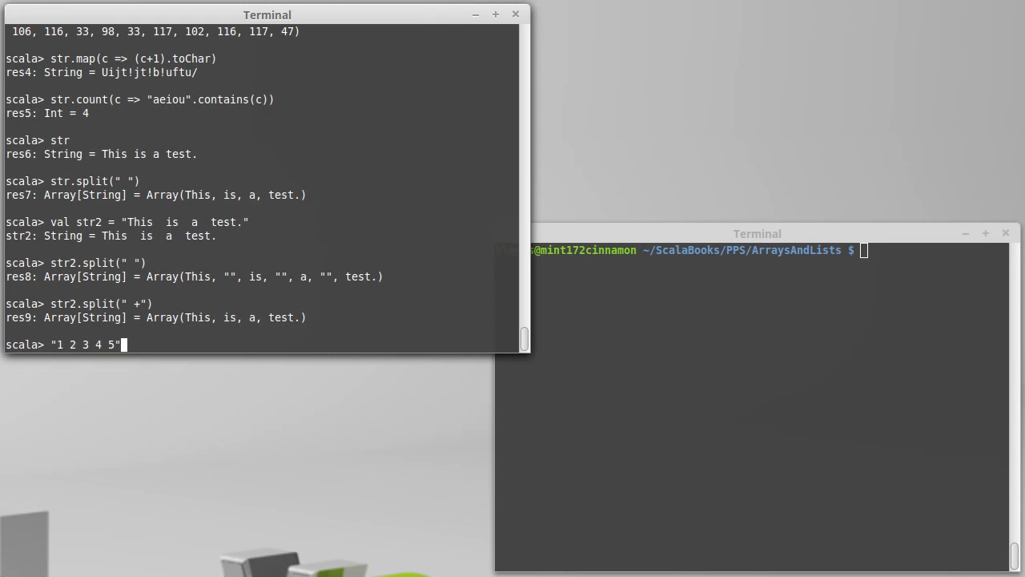
{"action": "type", "text": ".split("}
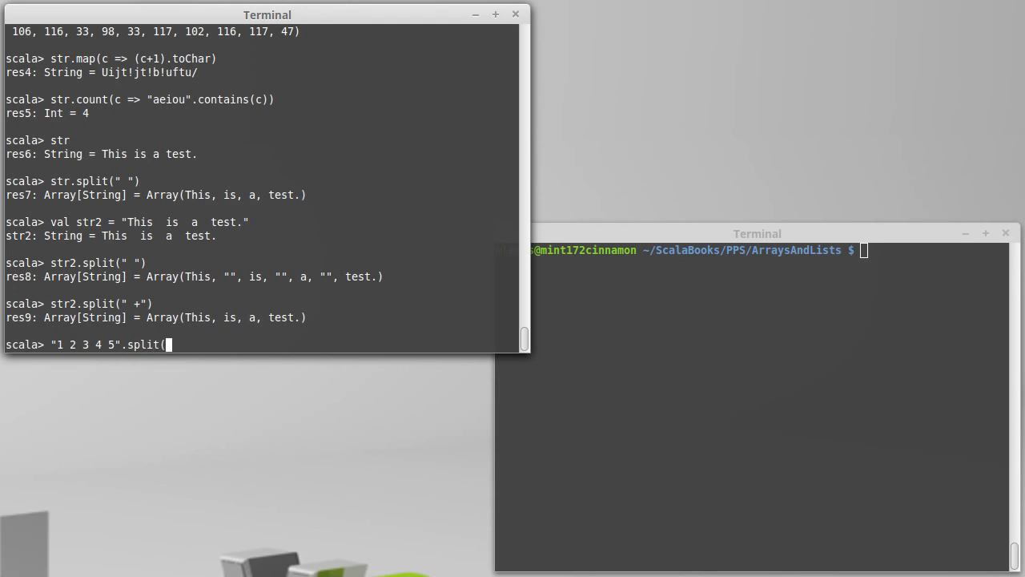
{"action": "type", "text": "\" \")."}
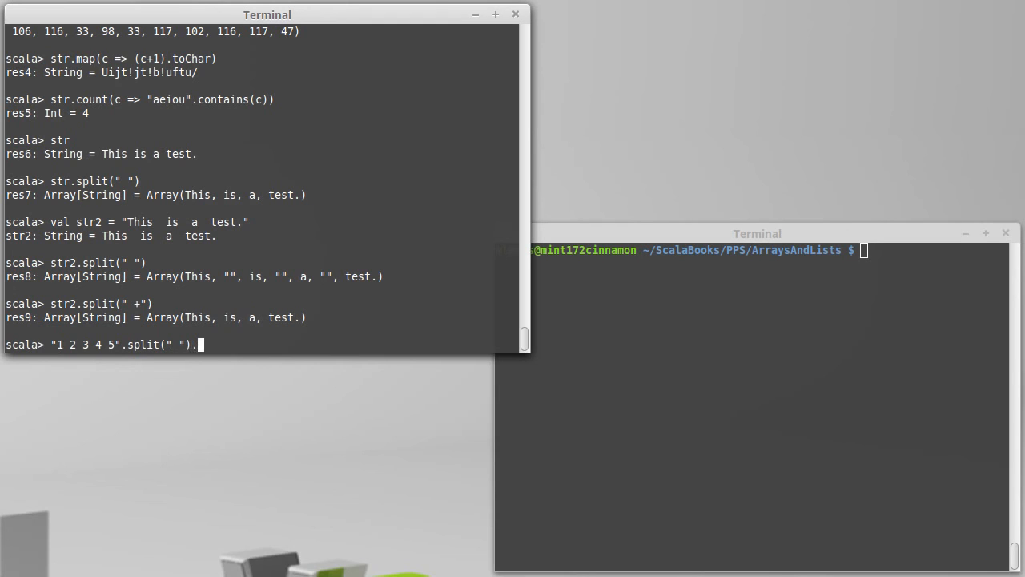
{"action": "type", "text": "map(_."}
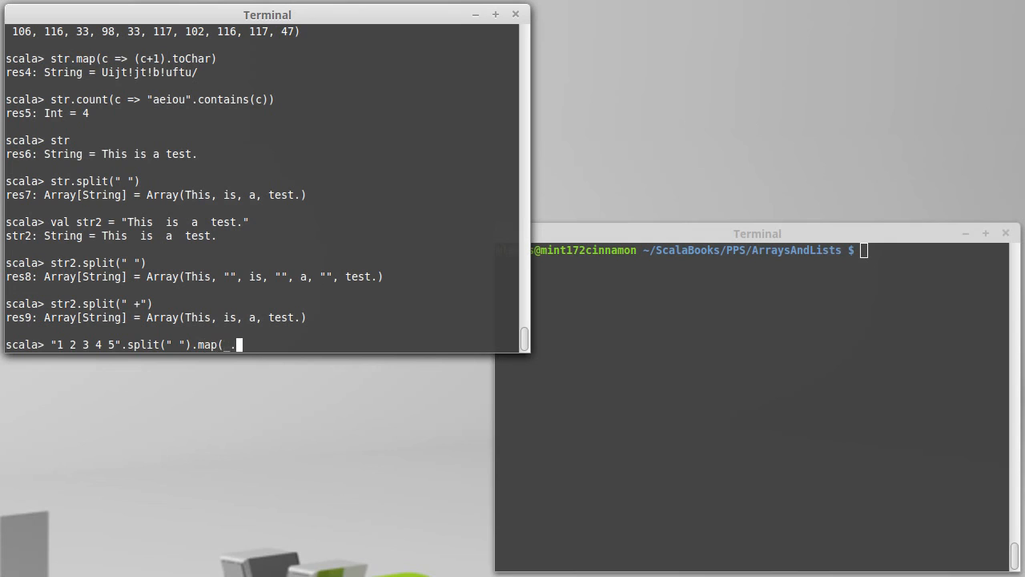
{"action": "type", "text": "toInt)"}
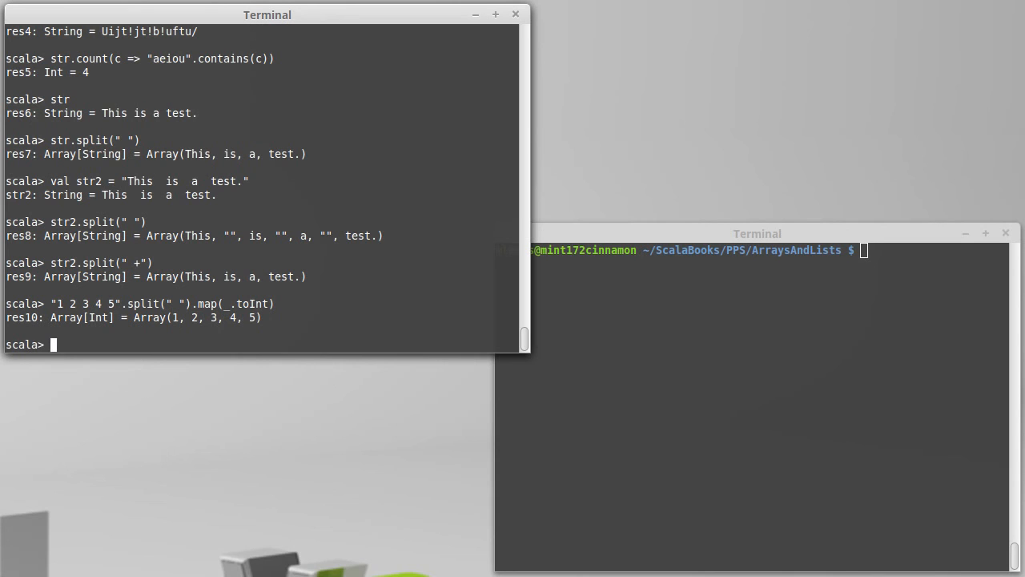
{"action": "mouse_move", "coordinate": [264, 313]}
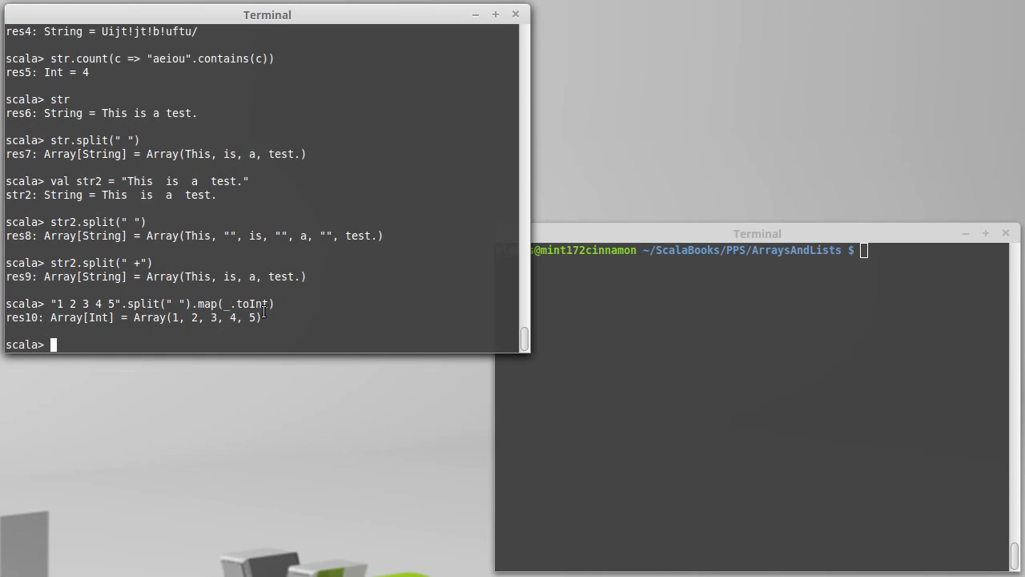